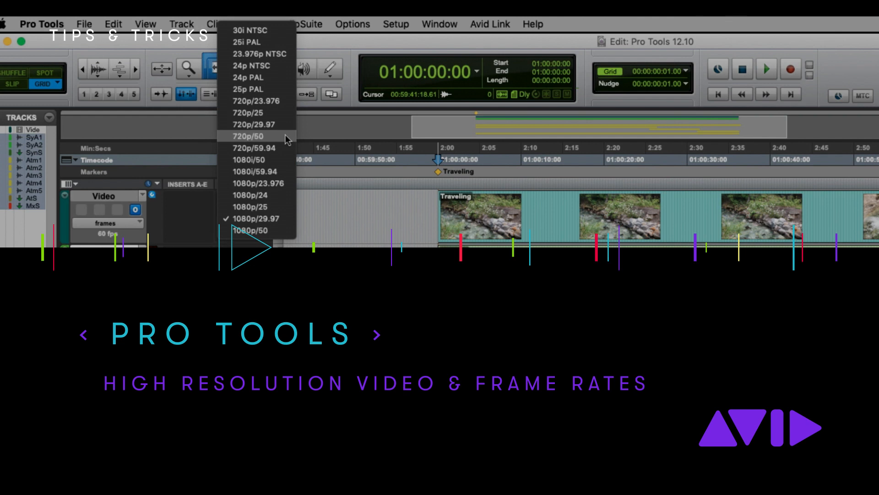
pyautogui.moveTo(290, 196)
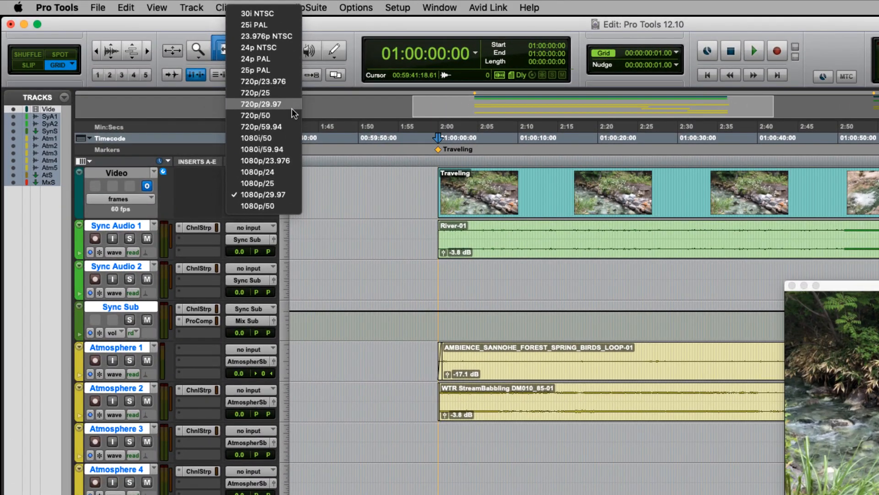
pyautogui.moveTo(311, 185)
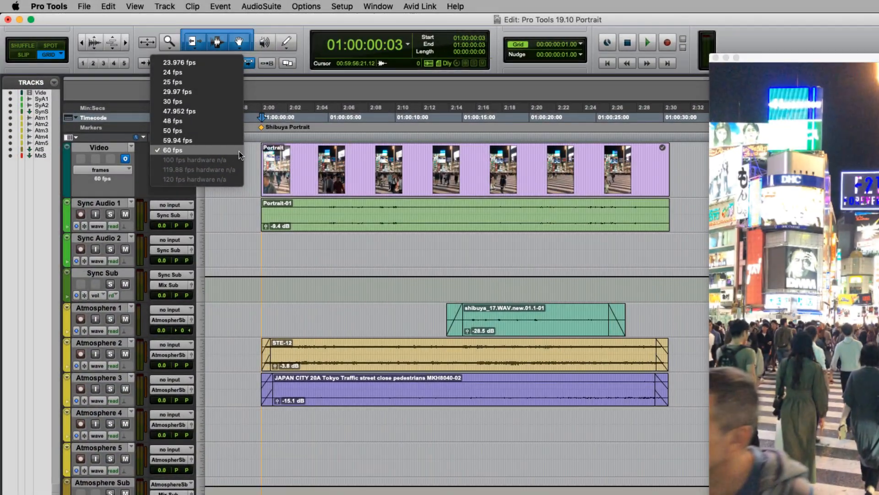
# - Keep the Video track at 60 fps with the 2160x3840 portrait raster format
pyautogui.click(173, 149)
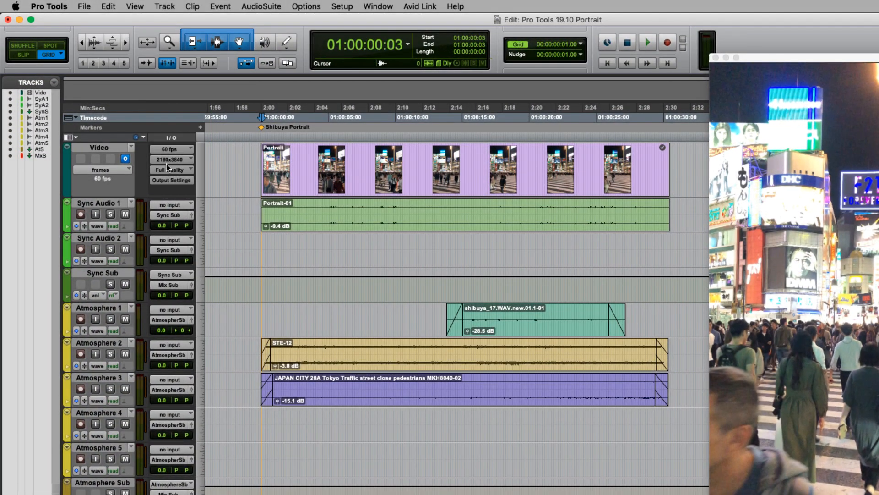
pyautogui.click(171, 158)
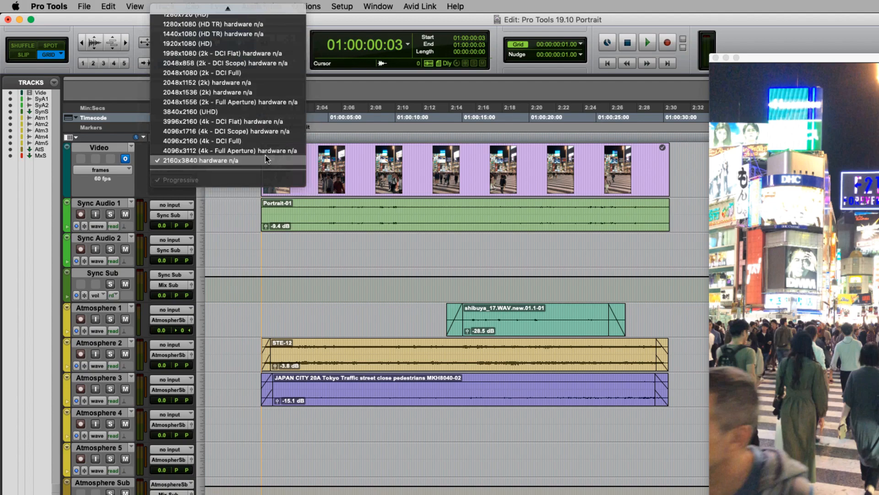
pyautogui.click(204, 161)
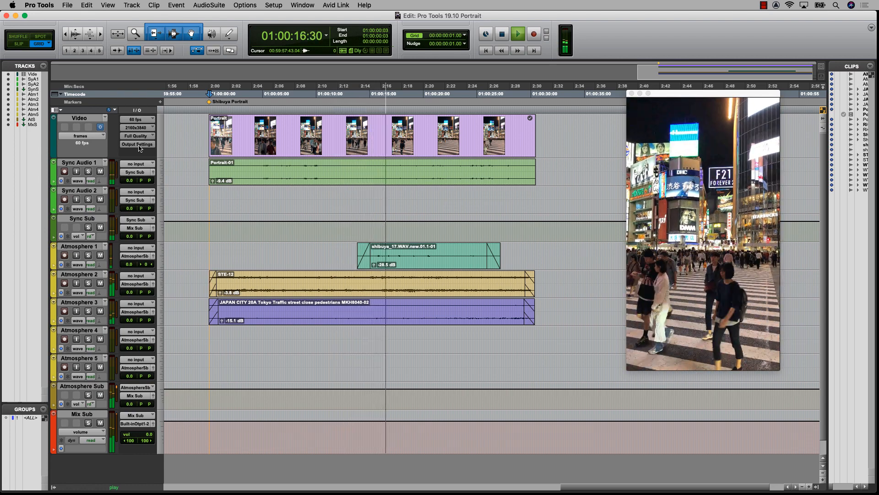
# - Continue playback of the portrait Shibuya clip from the Edit window
pyautogui.click(516, 33)
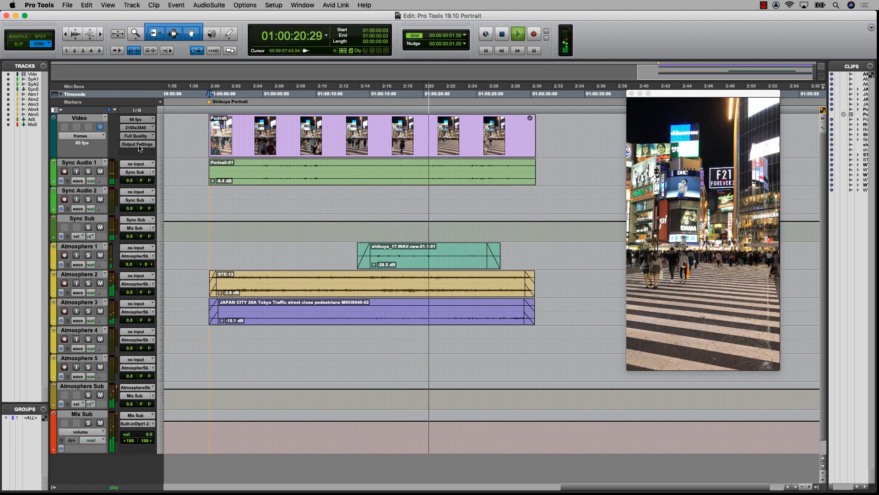
pyautogui.click(516, 34)
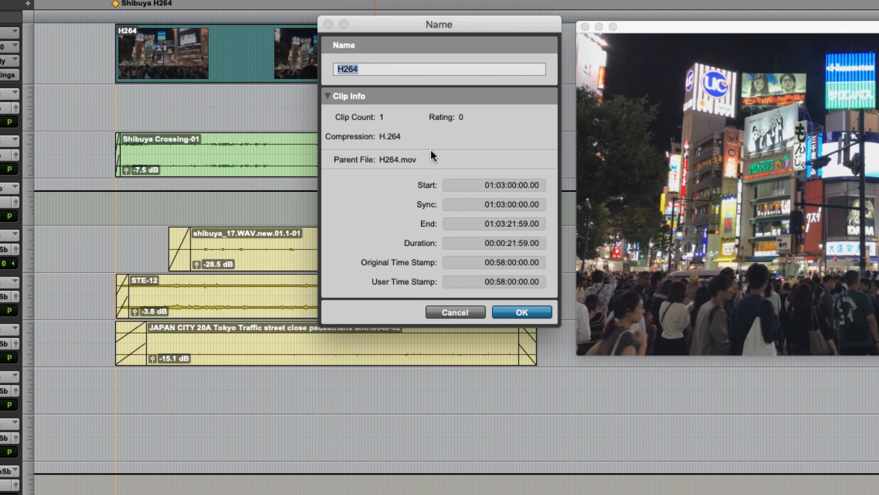
# - Dismiss the H264 clip's info and bring up Session Setup showing the 120 timecode rate
pyautogui.click(520, 311)
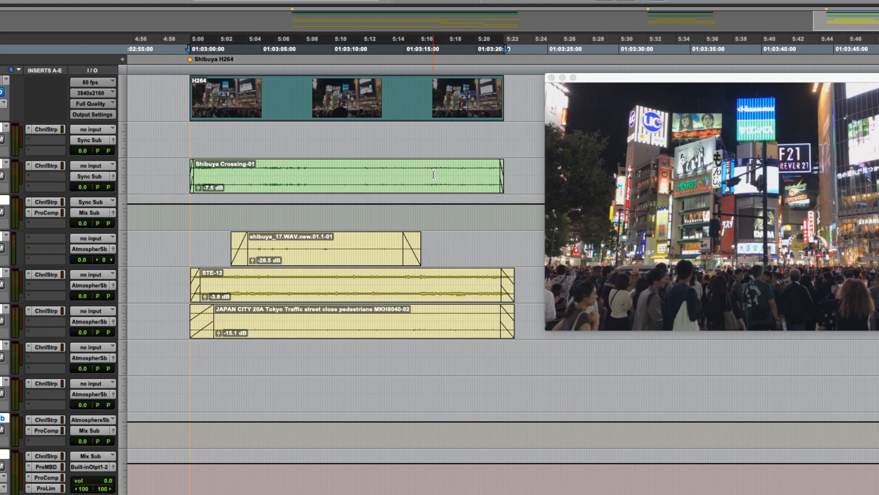
pyautogui.click(311, 6)
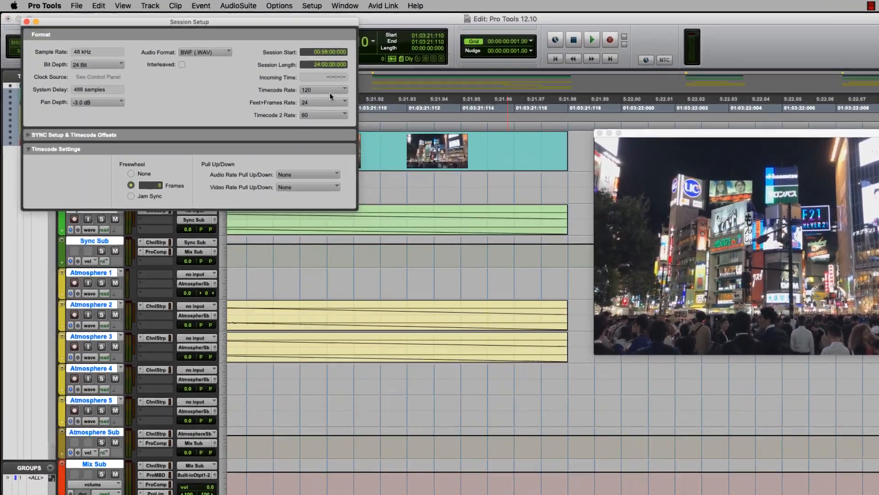
# - Set the session timecode rate to 60 fps, verify it, and close Session Setup
pyautogui.click(323, 90)
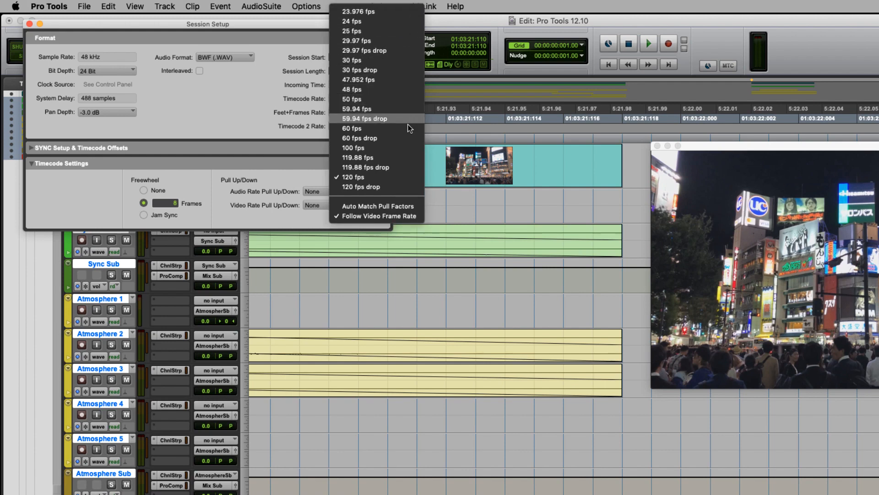
pyautogui.click(352, 128)
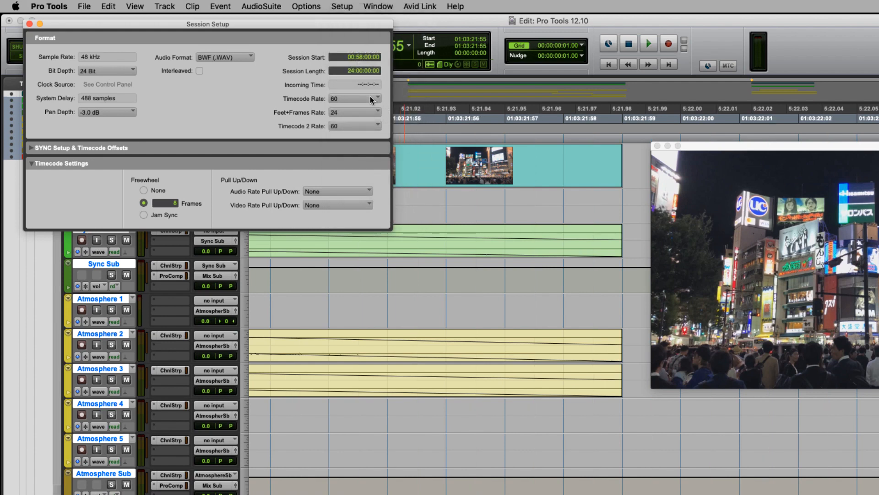
pyautogui.click(370, 98)
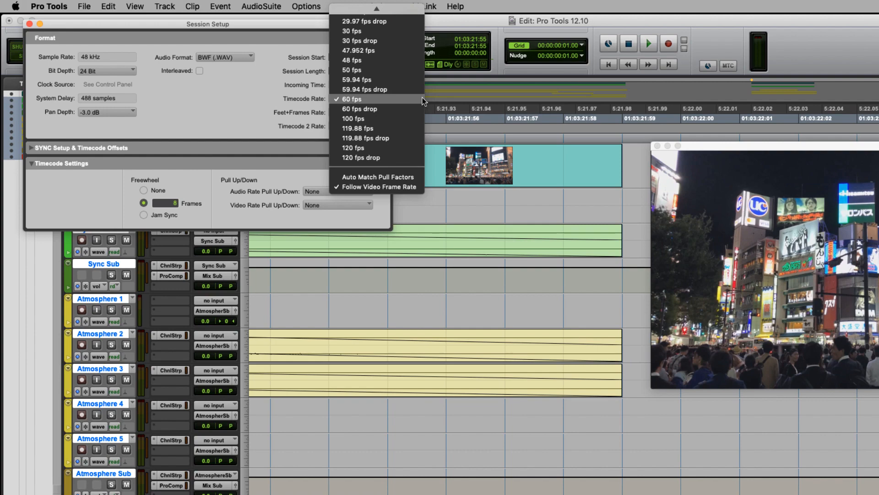
pyautogui.click(352, 99)
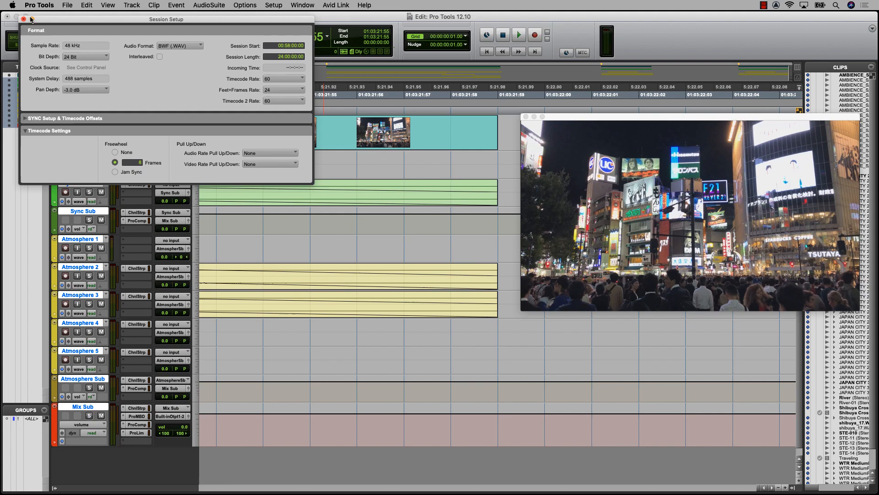
pyautogui.click(24, 18)
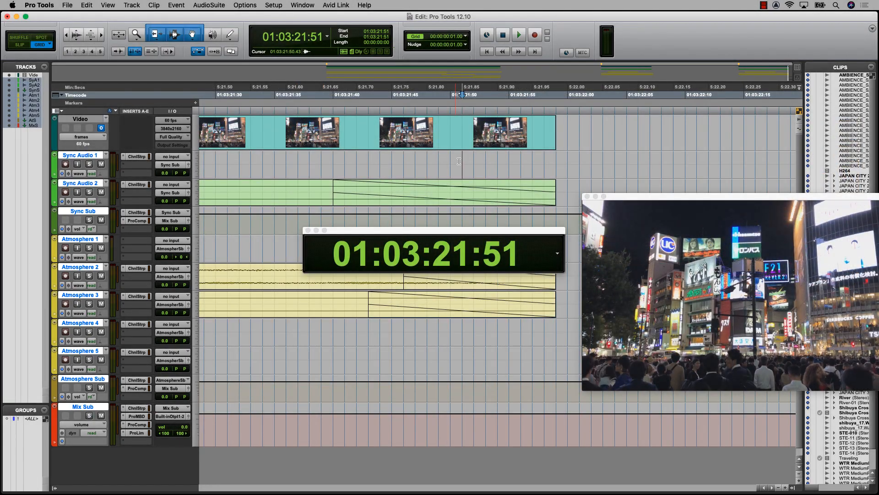